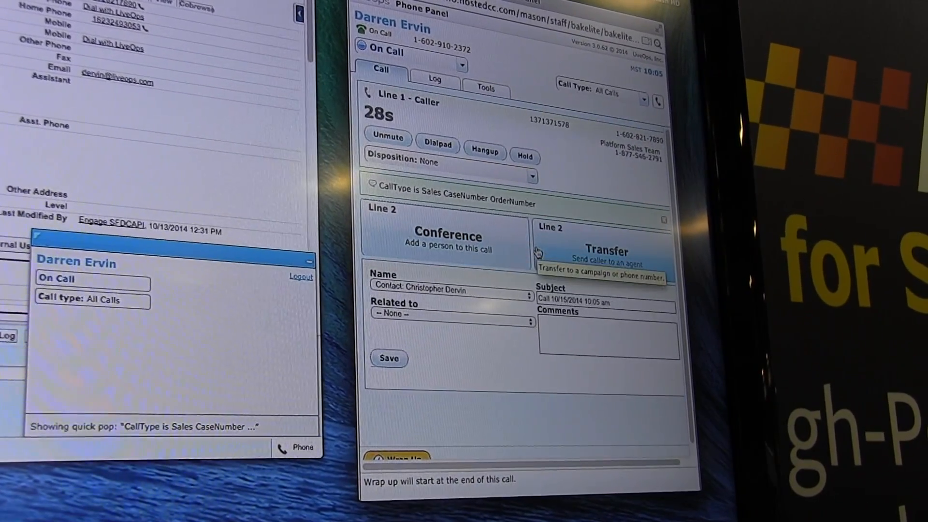
click(446, 240)
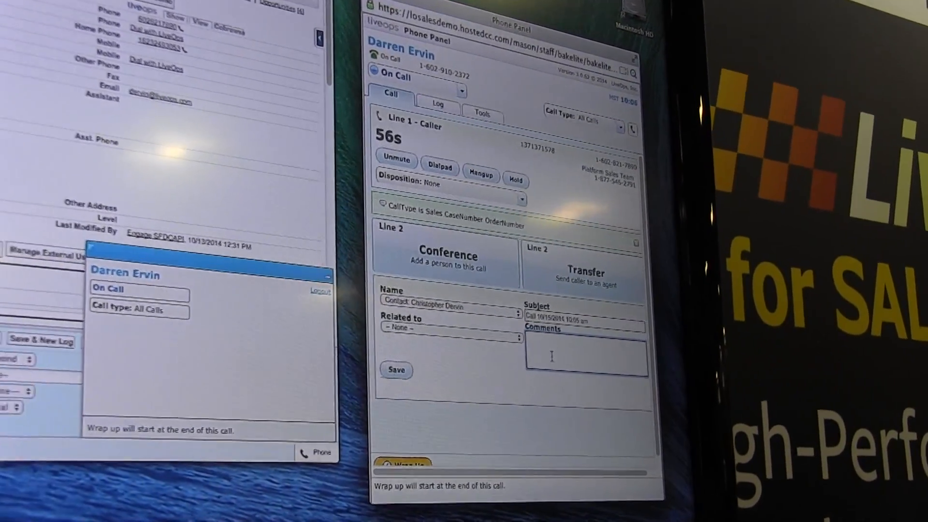
text(notes on the call...)
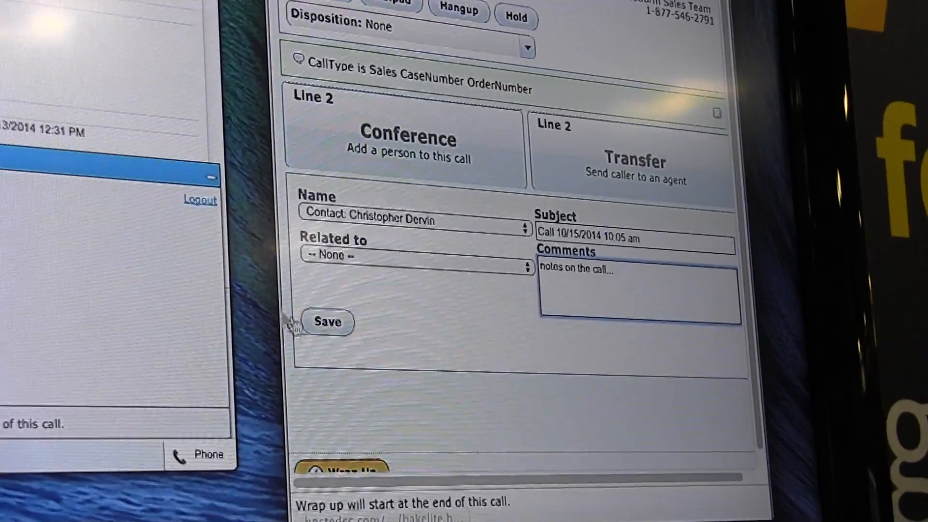
click(326, 321)
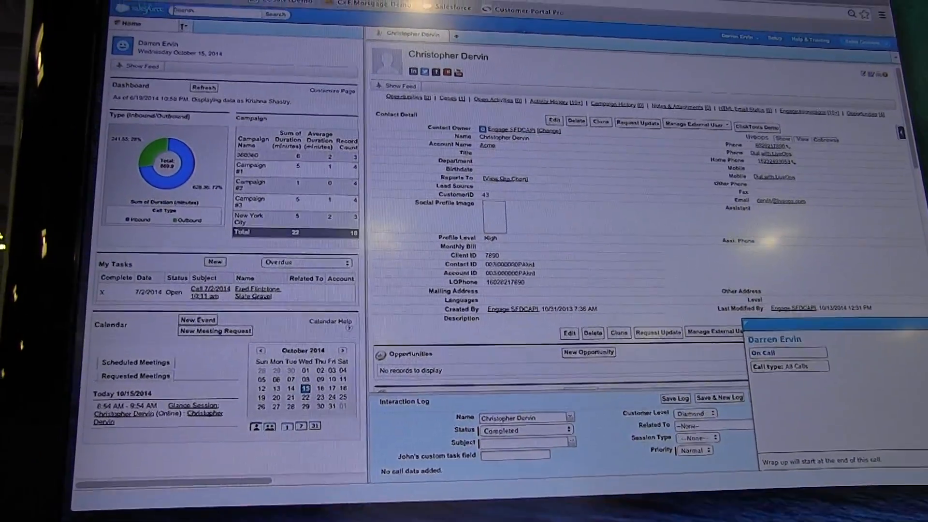
click(184, 26)
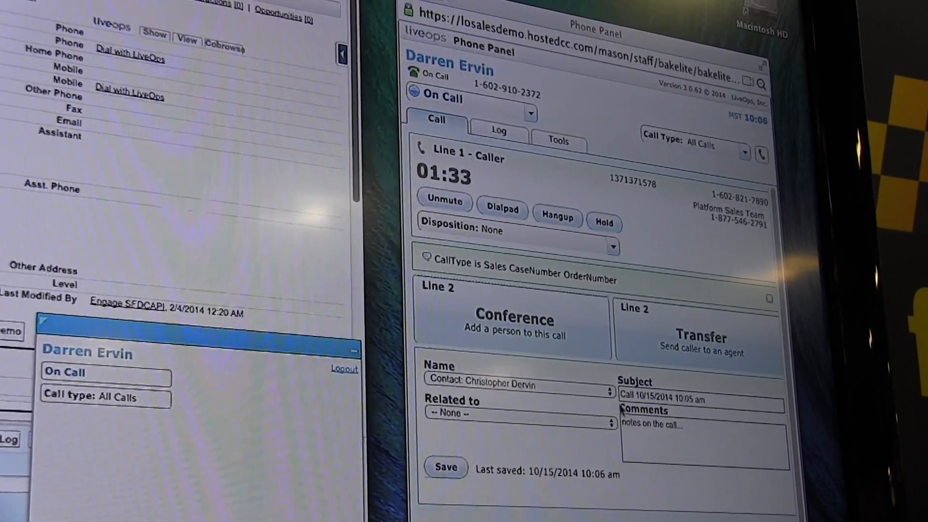
Step: Choose + Sales Inquiry as the disposition for the active call
click(611, 391)
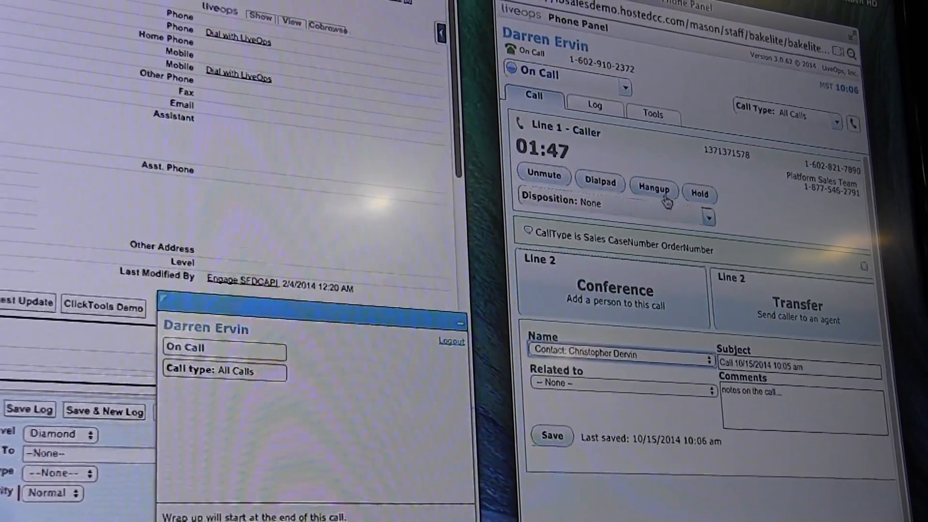
click(707, 217)
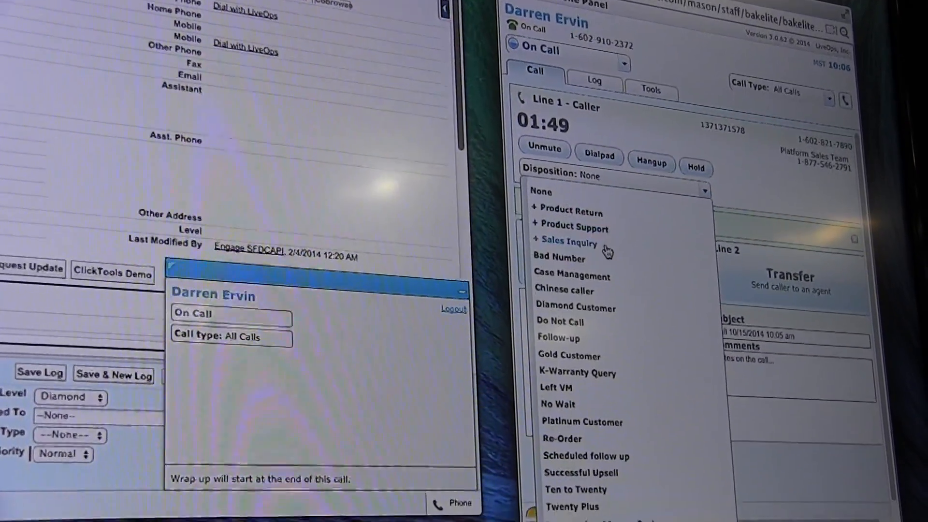
click(573, 242)
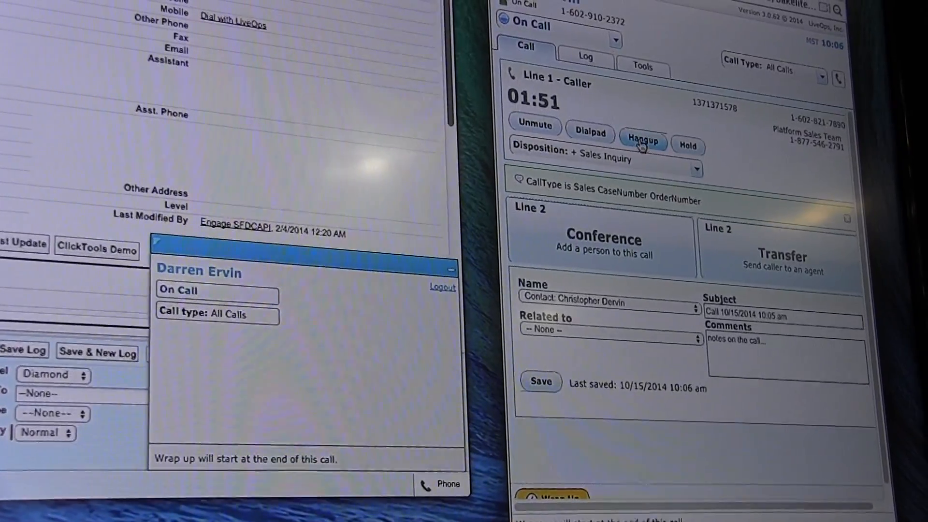